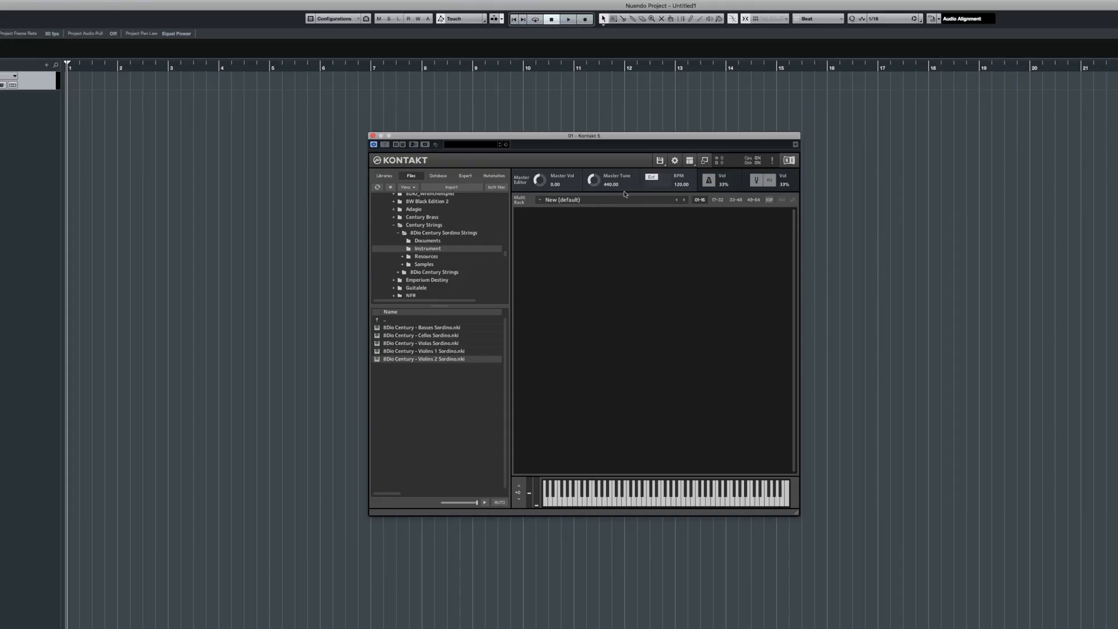
pyautogui.moveTo(533, 262)
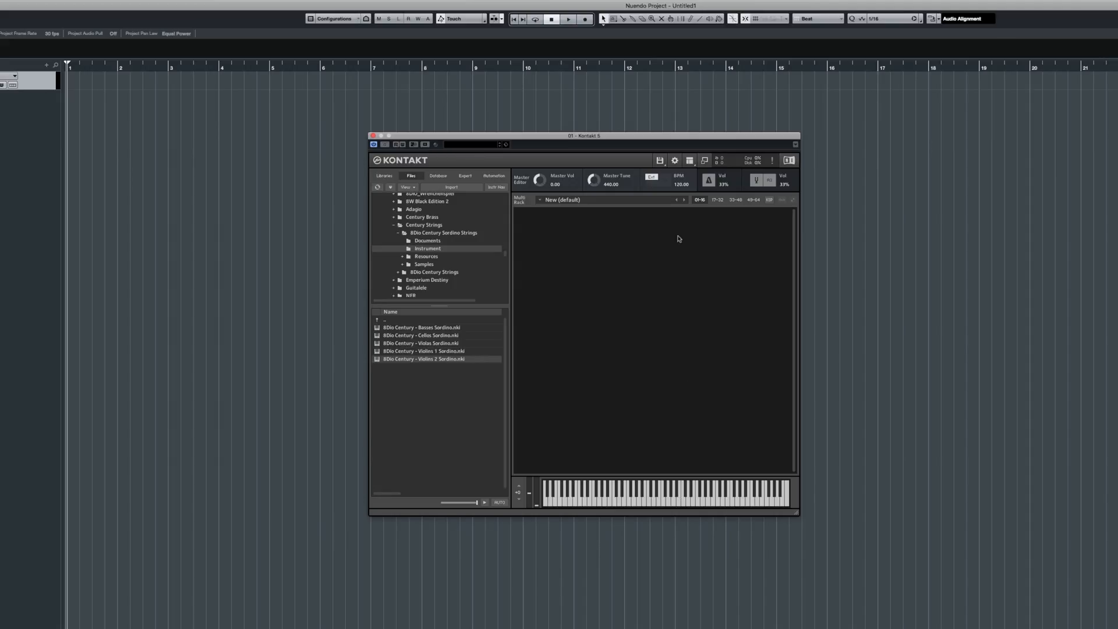
# Untick Master and Keyboard in the Workspace menu, leaving only the empty rack visible
pyautogui.click(690, 159)
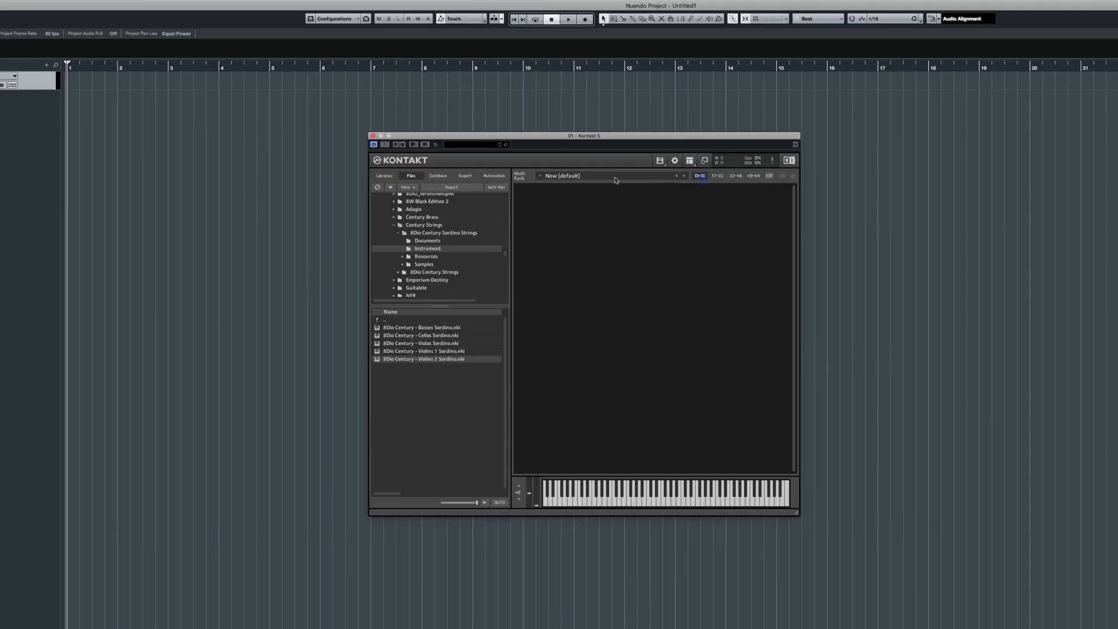
pyautogui.click(690, 160)
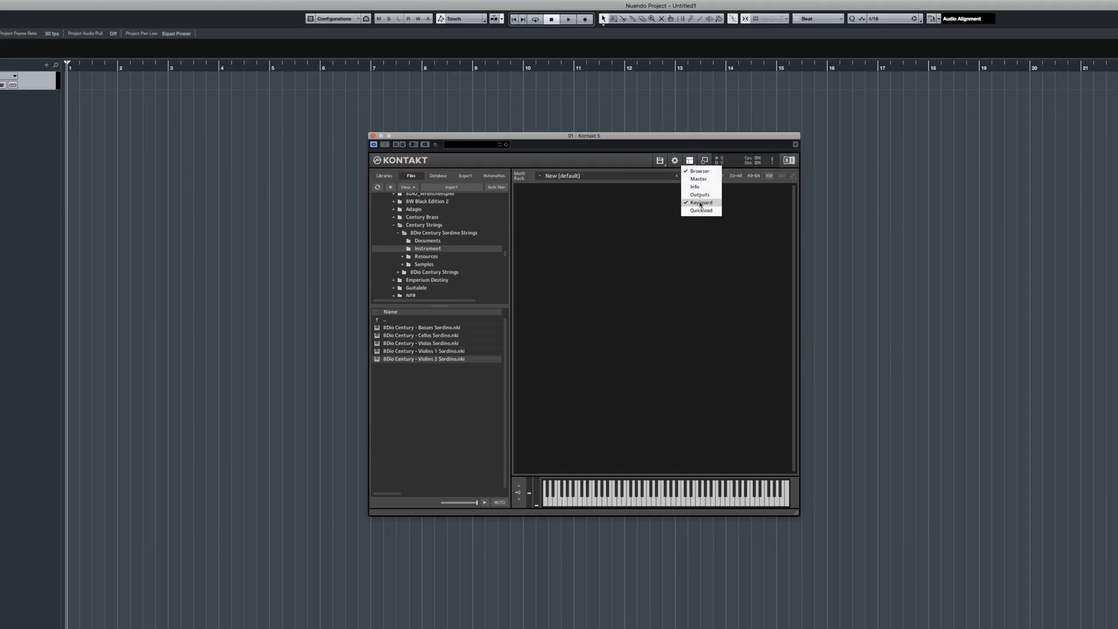
pyautogui.click(700, 203)
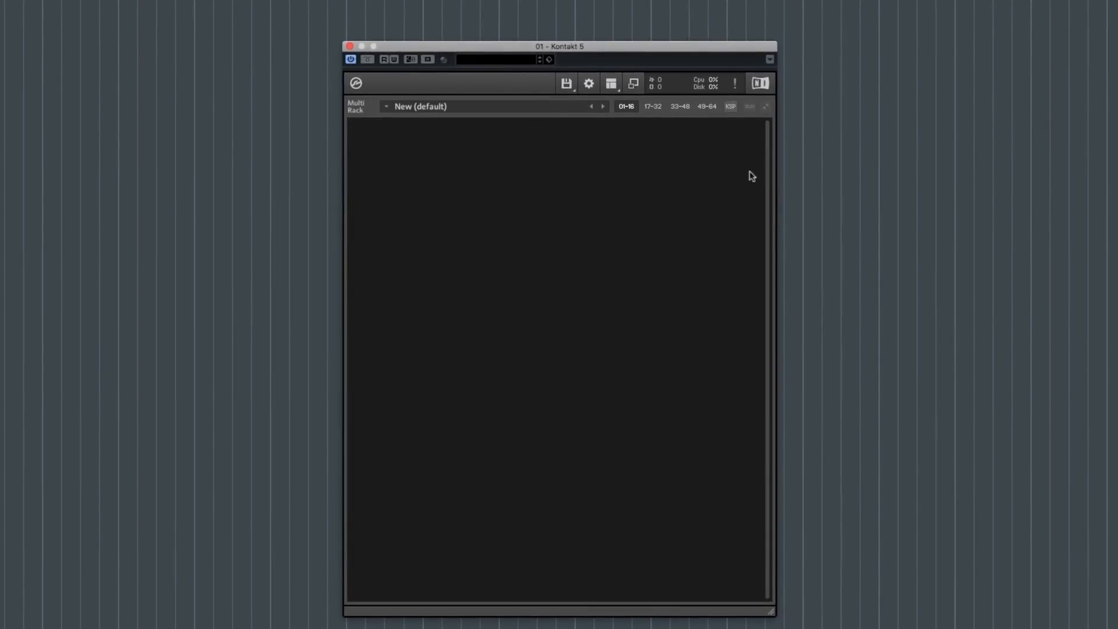
pyautogui.moveTo(494, 229)
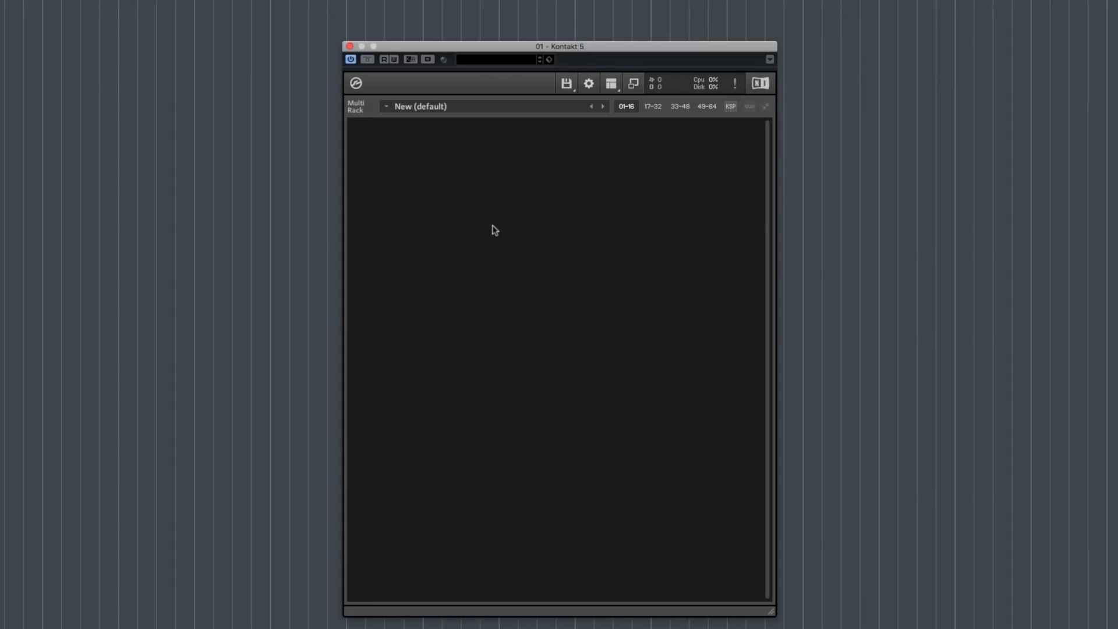
pyautogui.moveTo(516, 235)
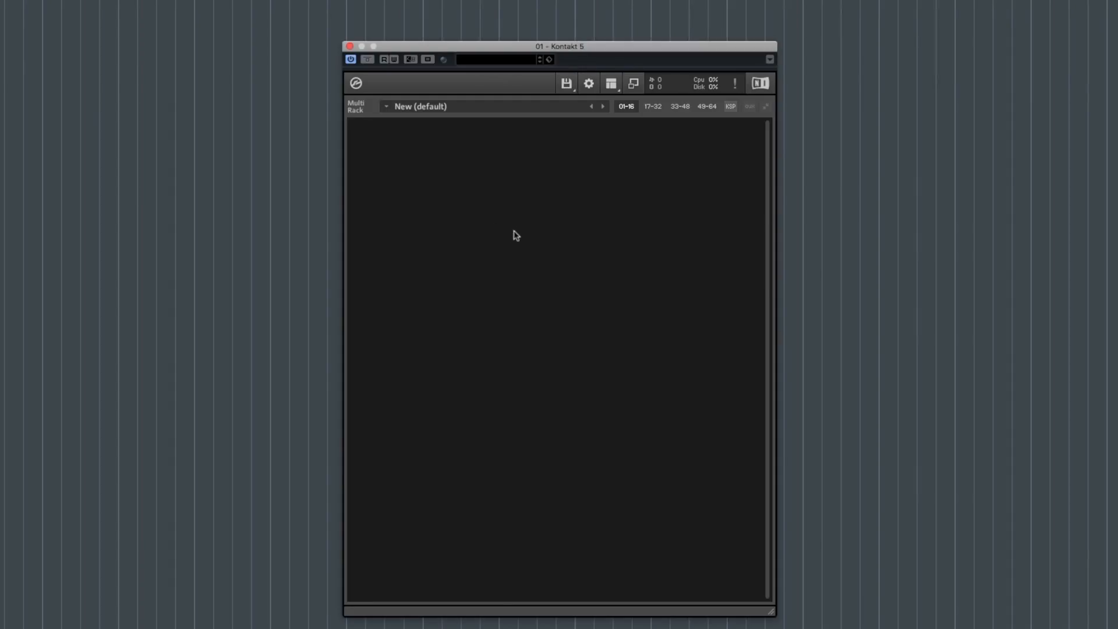
# Tick Outputs in the Workspace menu so the st.1 and aux 1–4 mixer appears
pyautogui.click(611, 83)
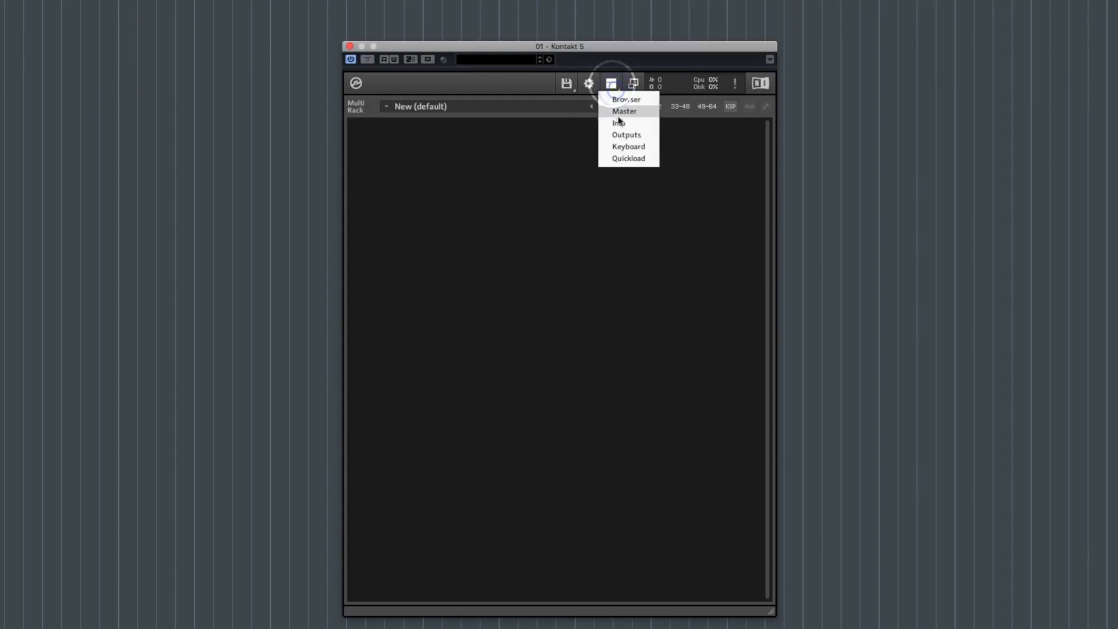
pyautogui.click(625, 135)
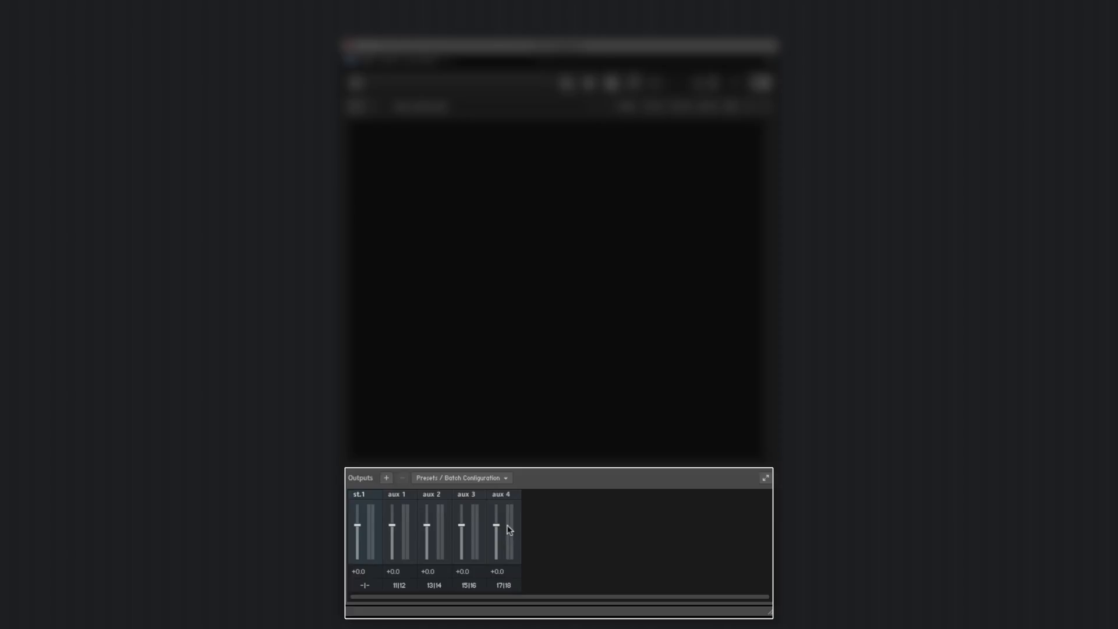
pyautogui.moveTo(385, 480)
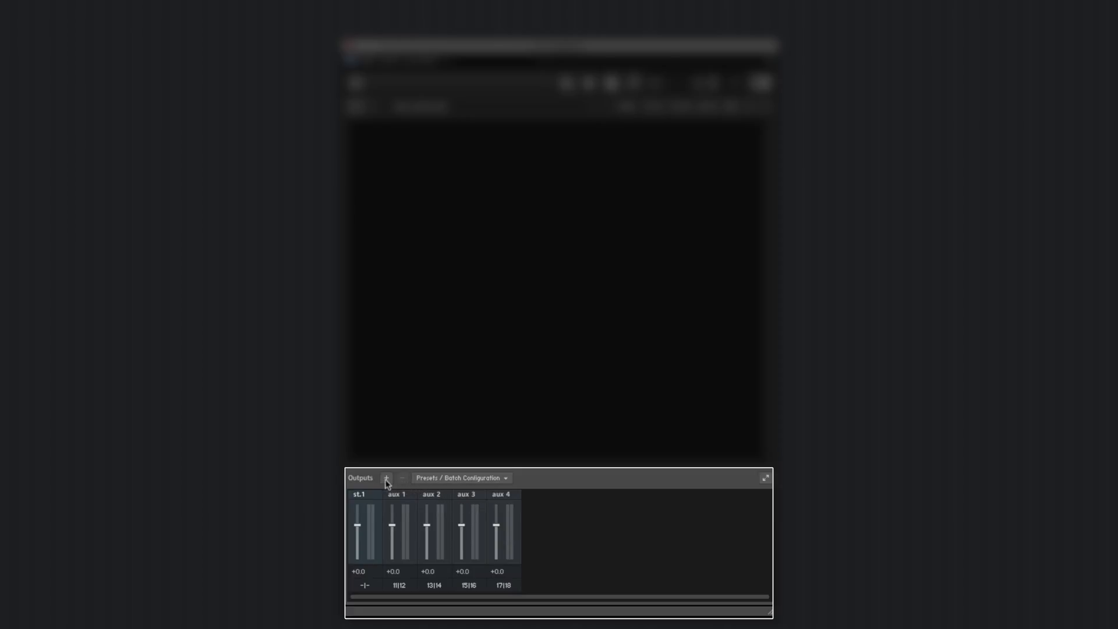
# Add 16 stereo outputs, deleting existing ones and saving the configuration as default
pyautogui.click(387, 478)
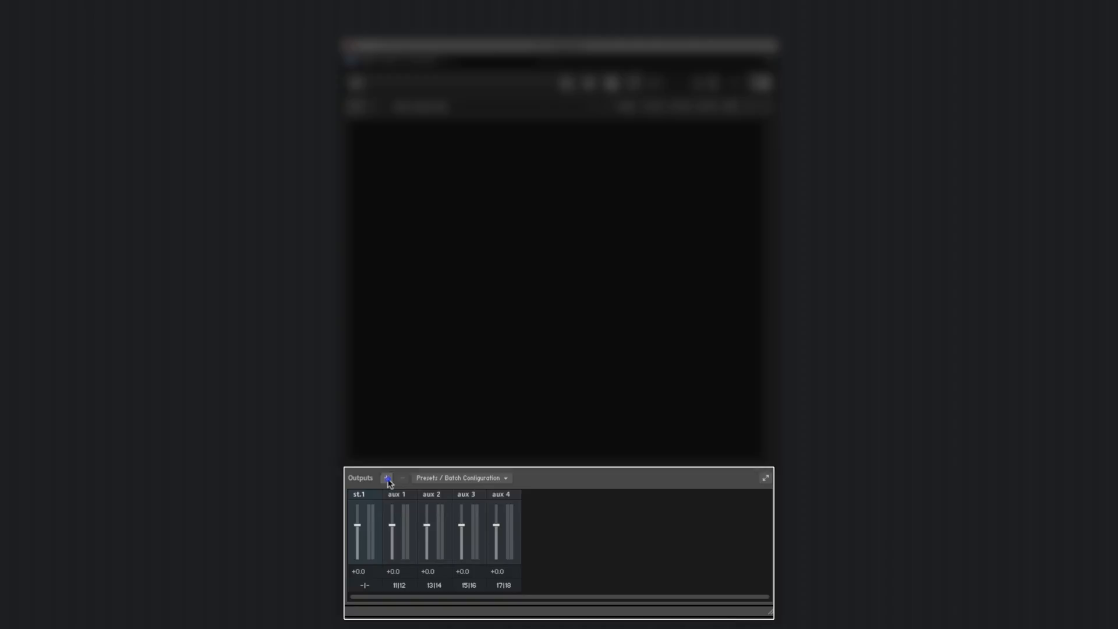
pyautogui.click(386, 478)
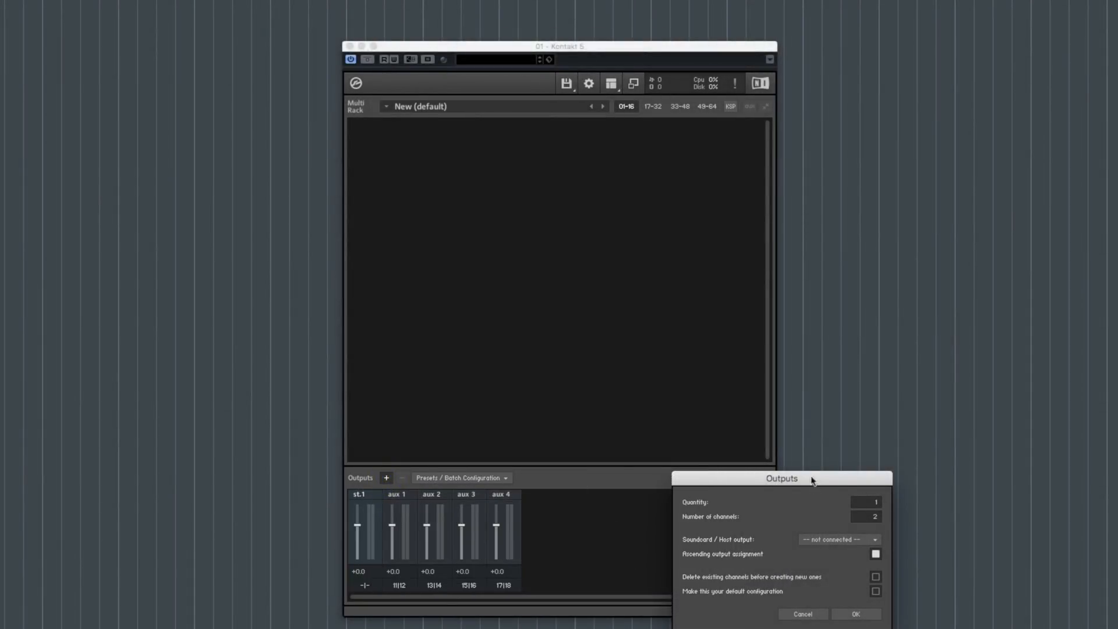
pyautogui.click(857, 613)
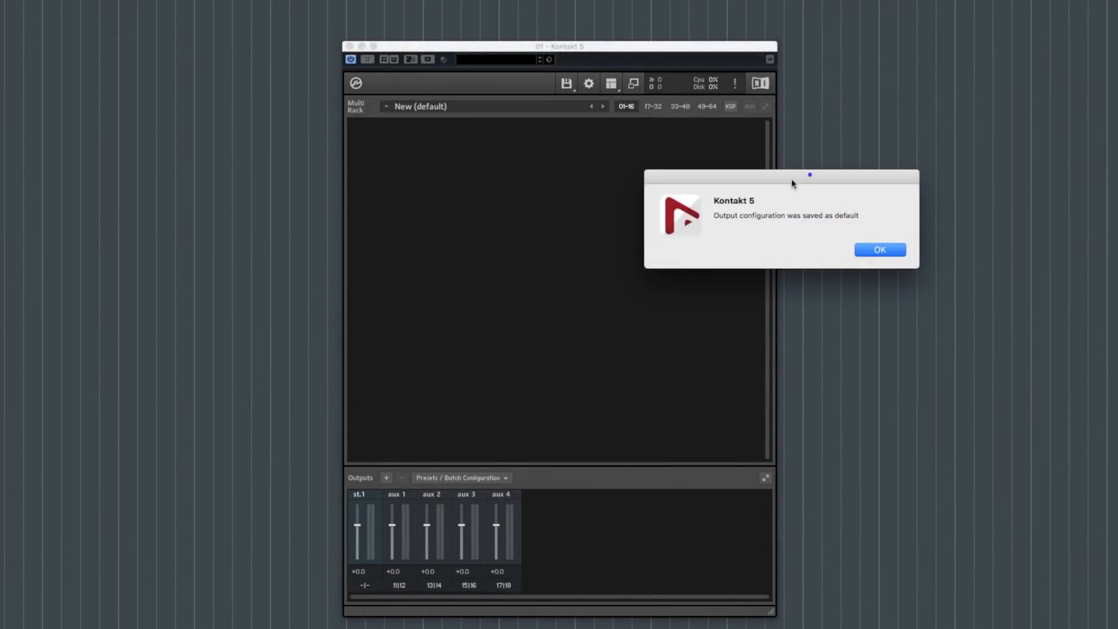
pyautogui.click(881, 250)
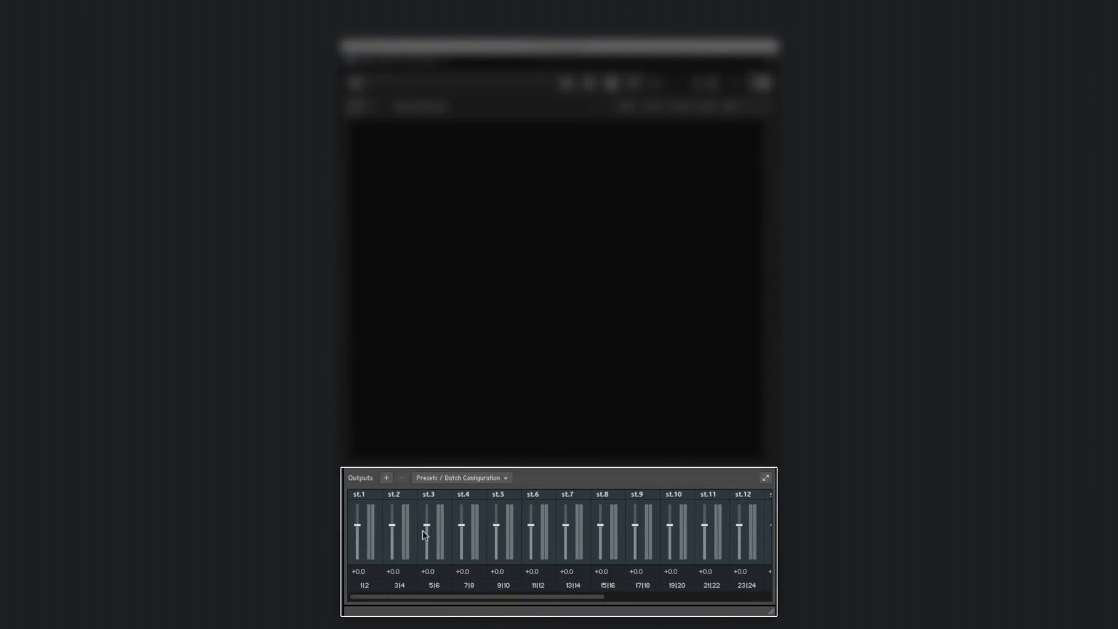
pyautogui.moveTo(657, 564)
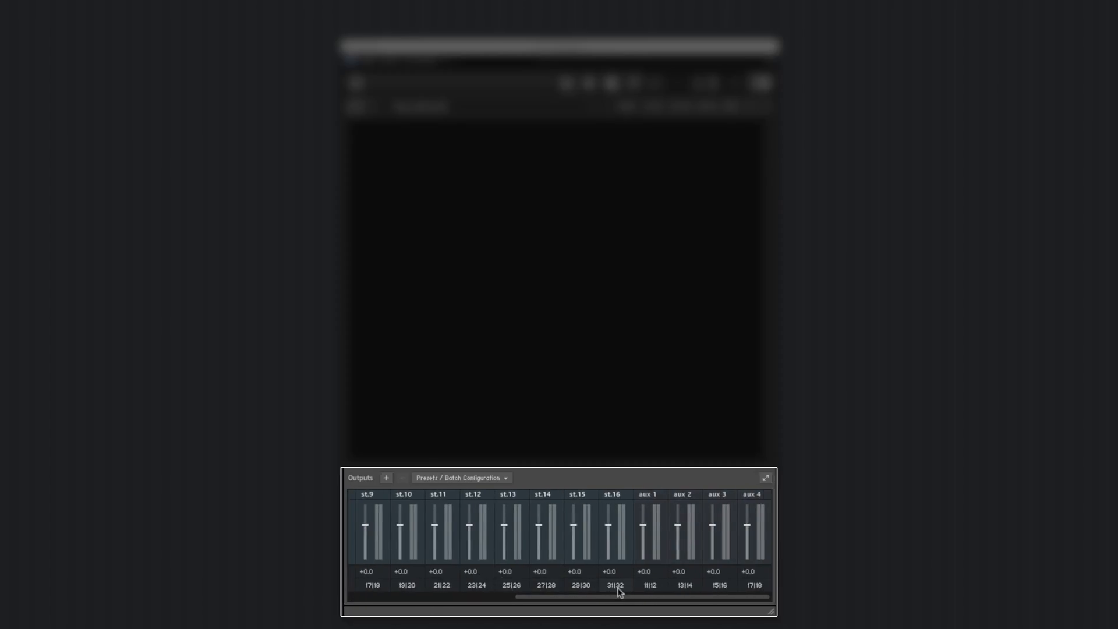
pyautogui.moveTo(655, 525)
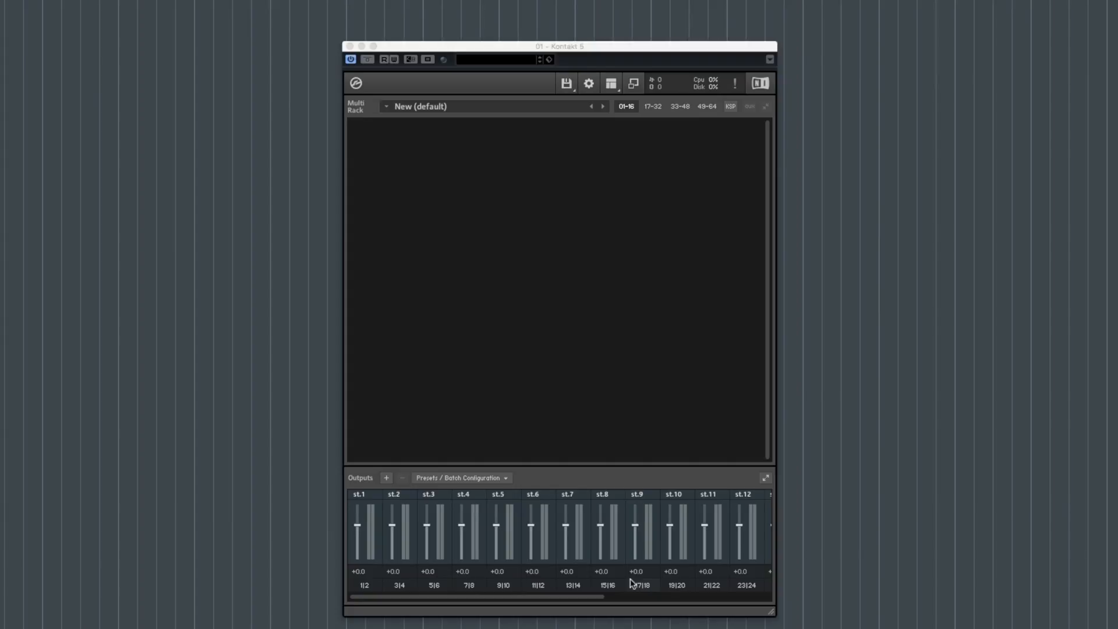
pyautogui.moveTo(648, 77)
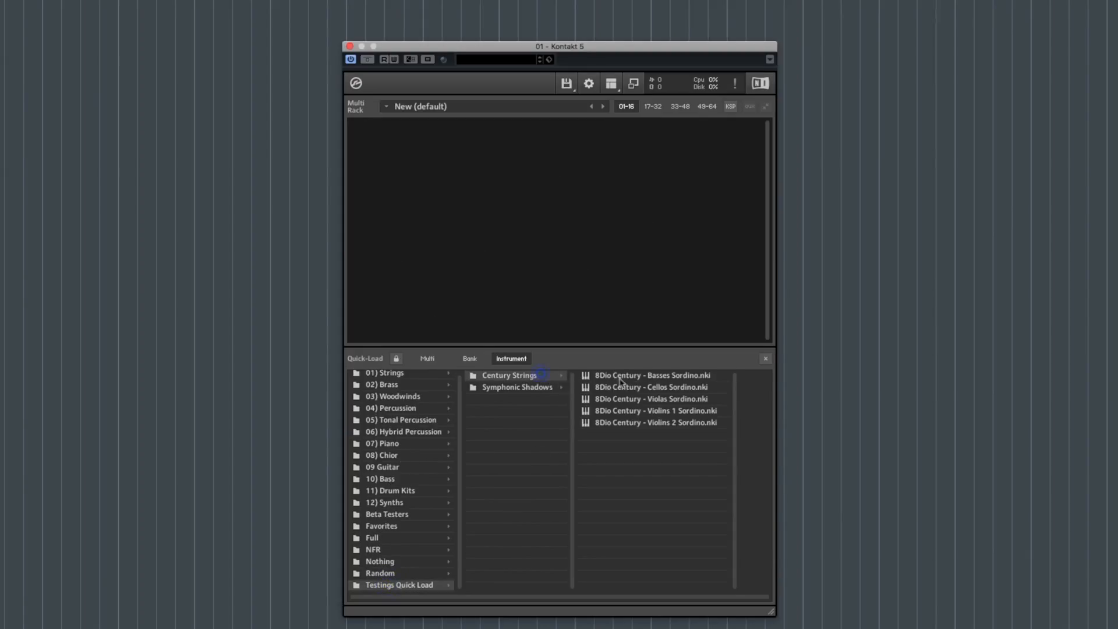
pyautogui.moveTo(694, 414)
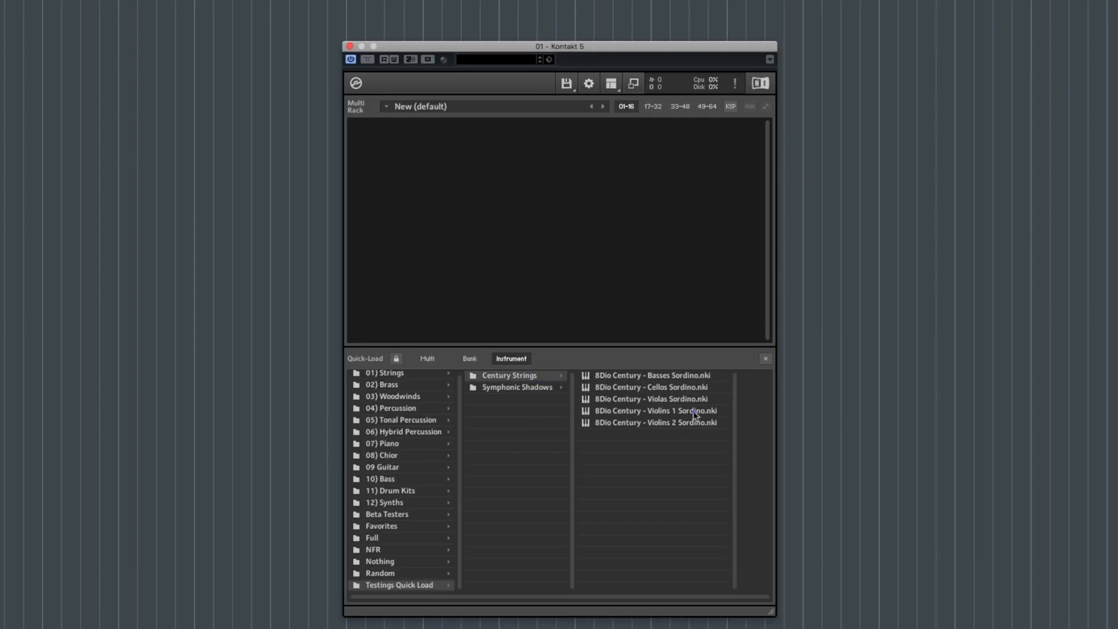
# Load Violins 1 Sordino and then Cellos Sordino from the browser into the rack
pyautogui.click(655, 410)
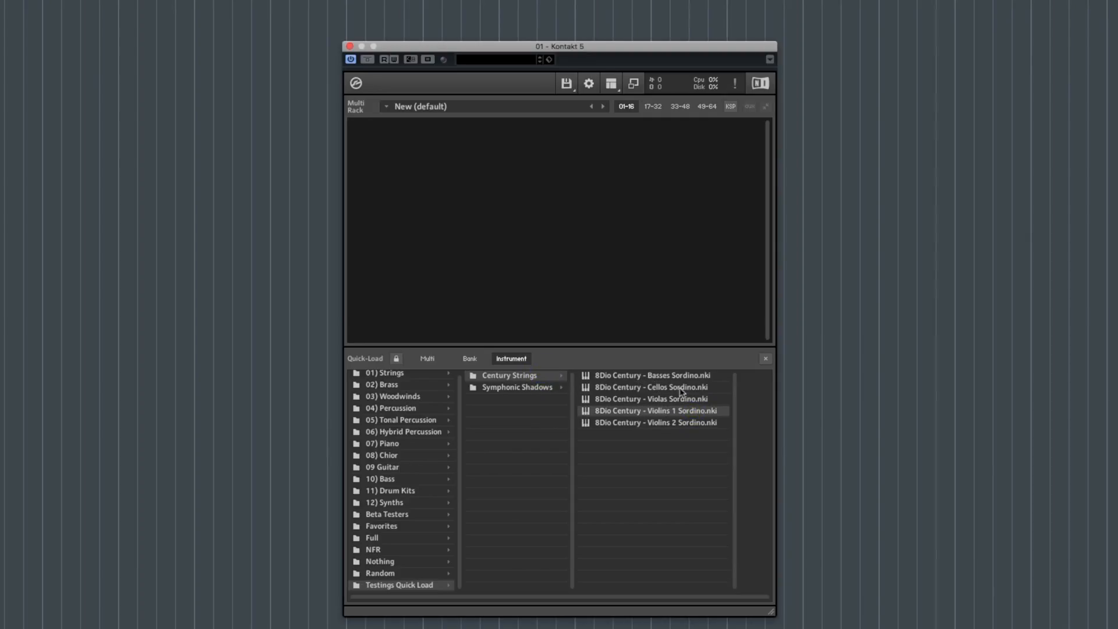
pyautogui.doubleClick(655, 410)
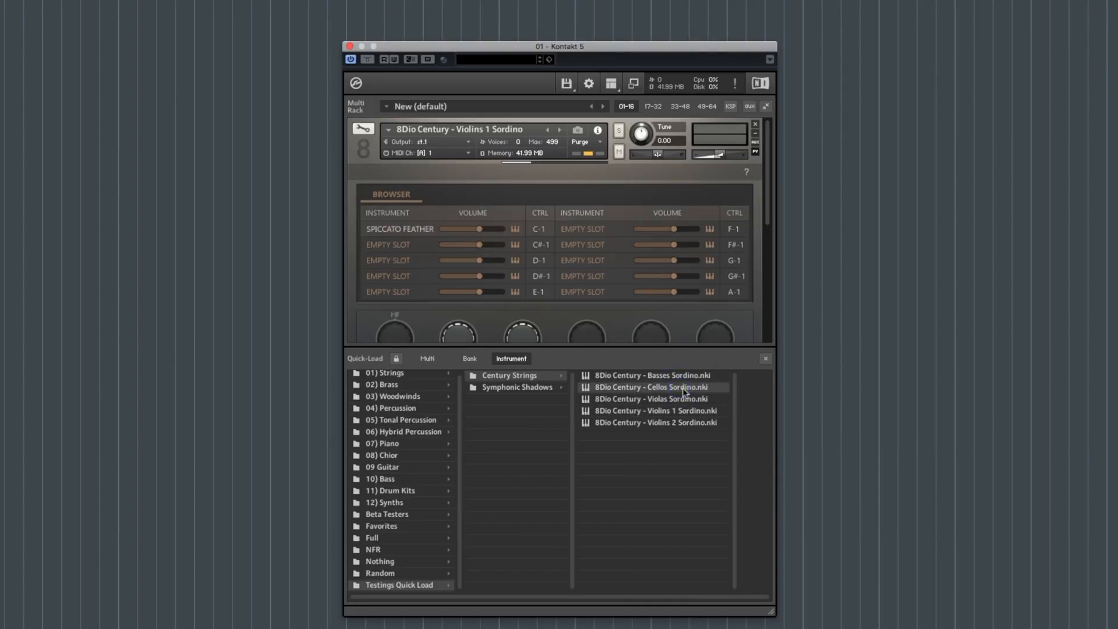
pyautogui.doubleClick(657, 388)
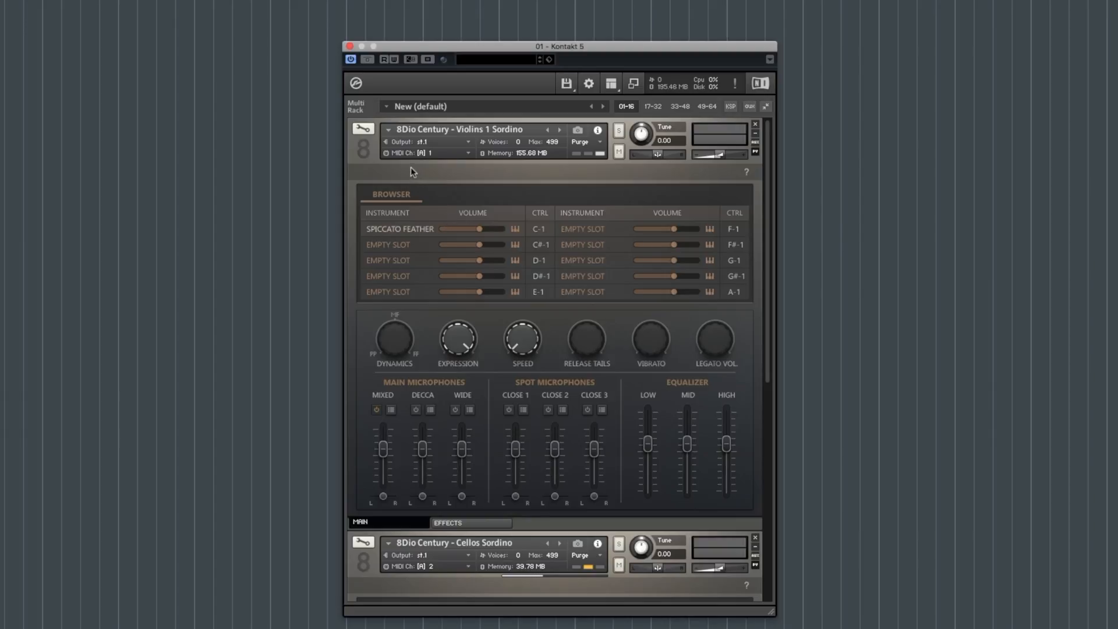
pyautogui.click(389, 129)
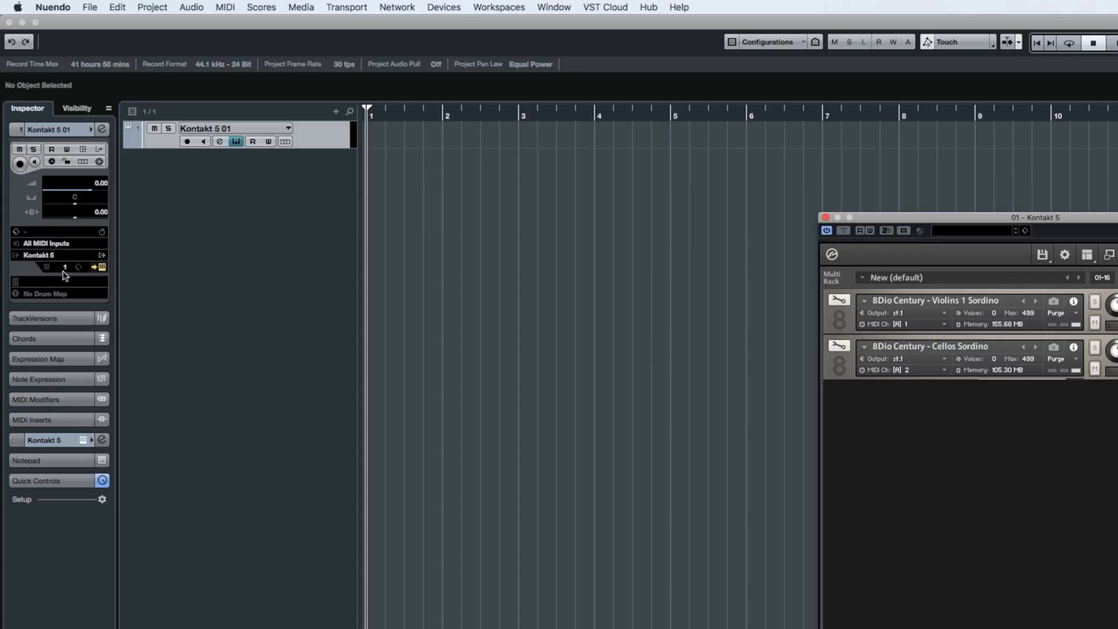
# Set the Kontakt 5 track's MIDI channel in the Inspector from 1 to 16
pyautogui.click(56, 267)
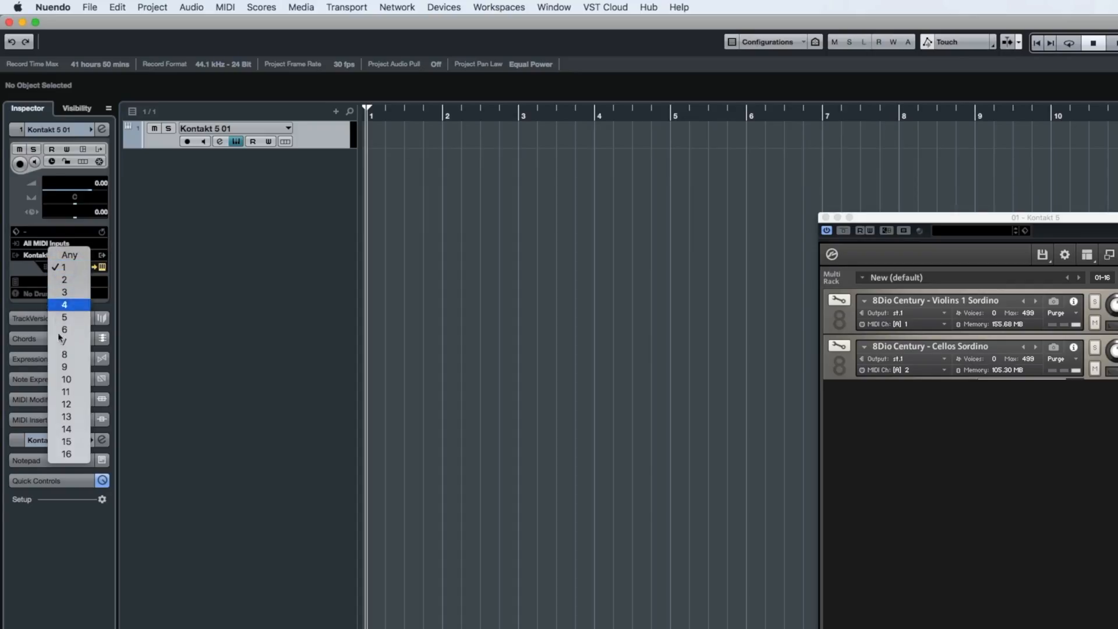
pyautogui.click(68, 453)
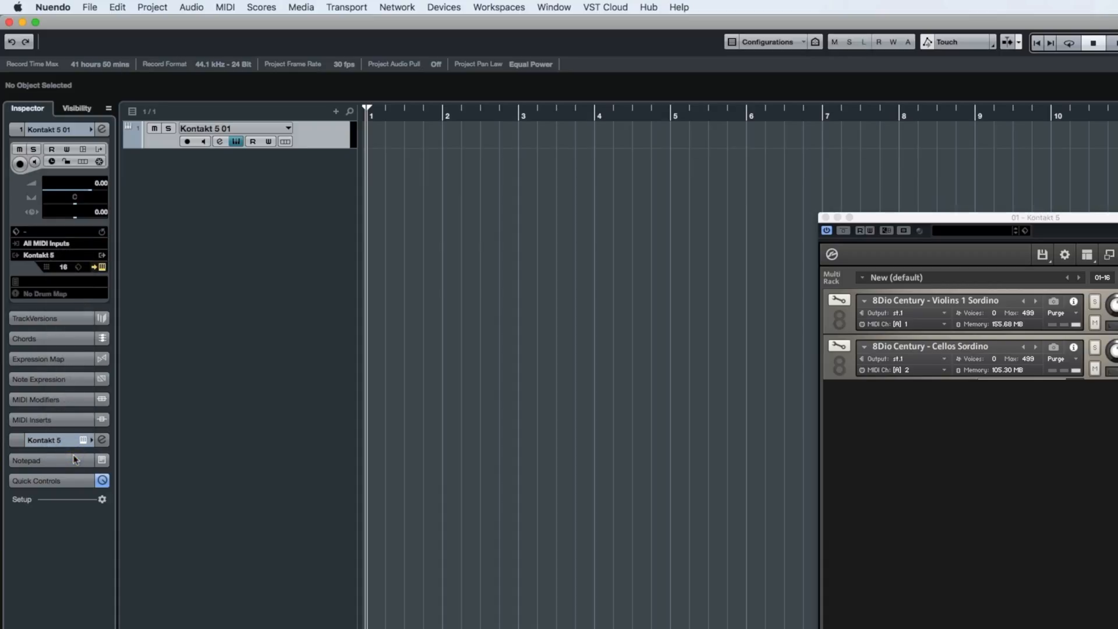
pyautogui.moveTo(67, 457)
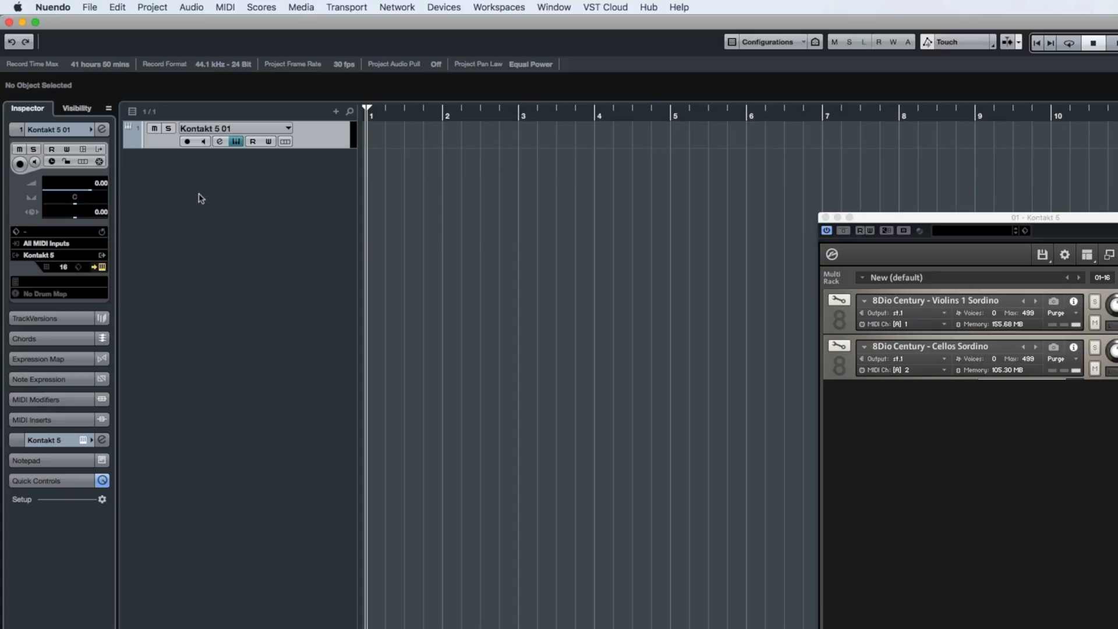
# Add 16 MIDI tracks named 'Strings' via Add MIDI Track
pyautogui.rightClick(201, 198)
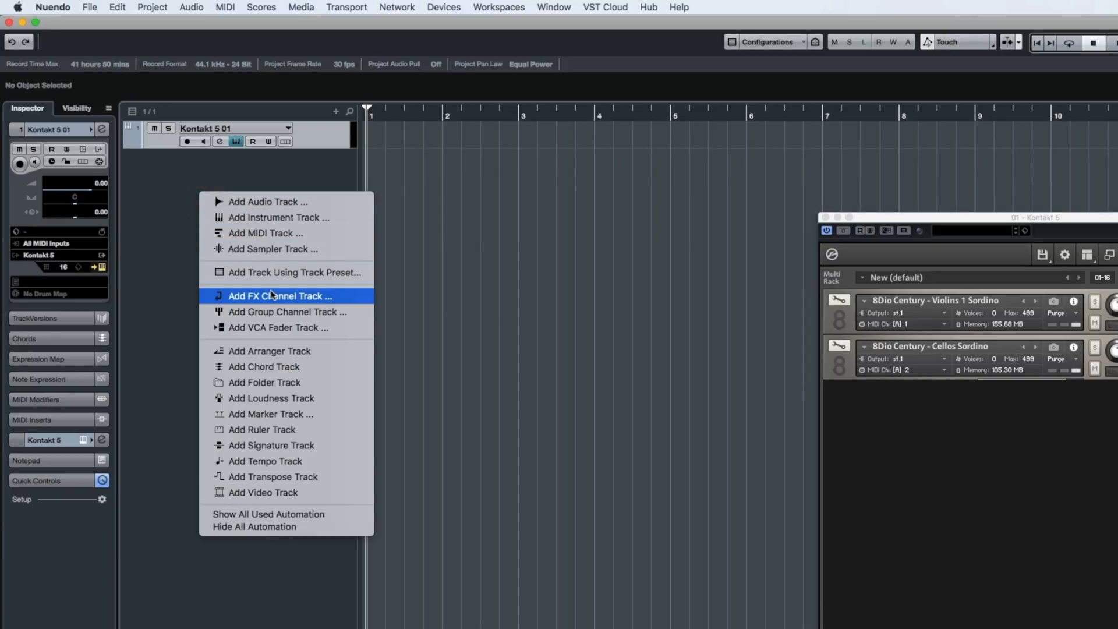
pyautogui.moveTo(284, 238)
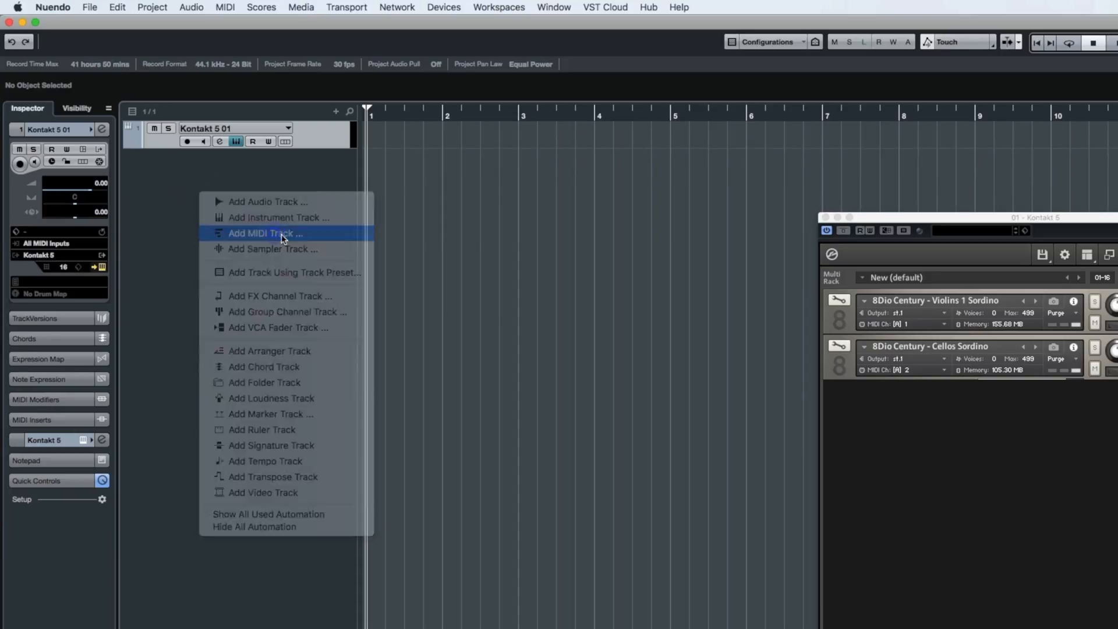
pyautogui.click(265, 233)
pyautogui.write('16')
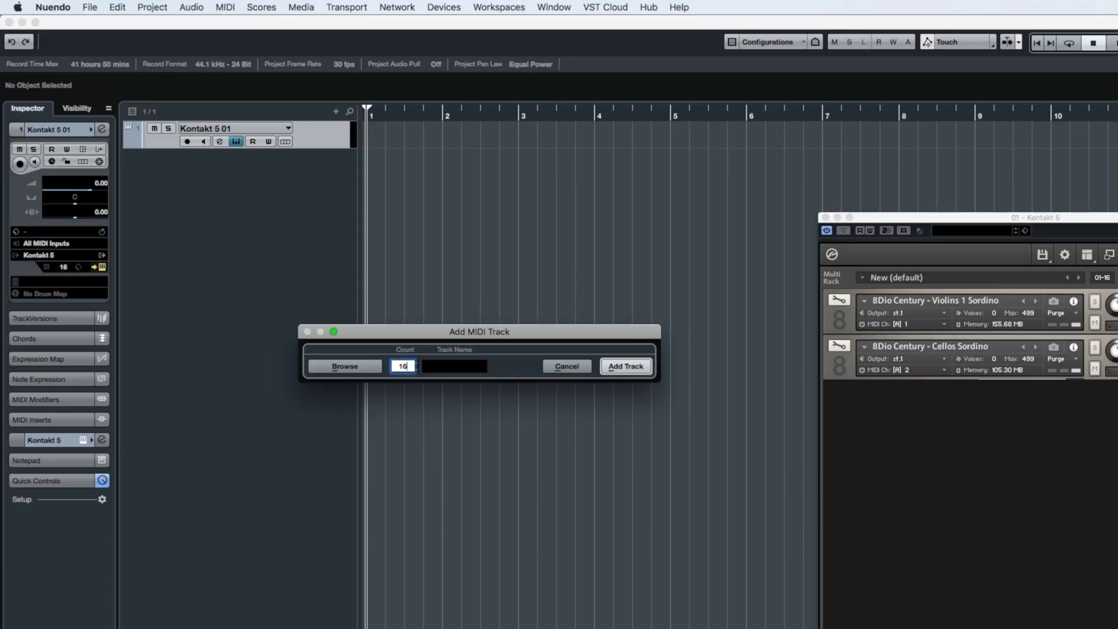
pyautogui.click(454, 365)
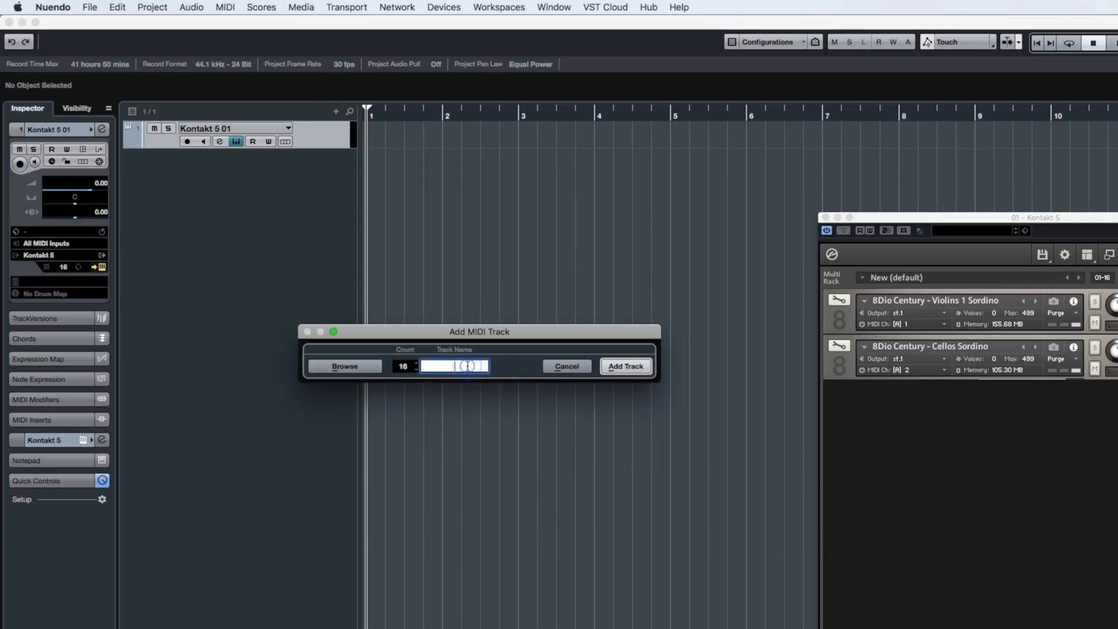
pyautogui.write('Strings')
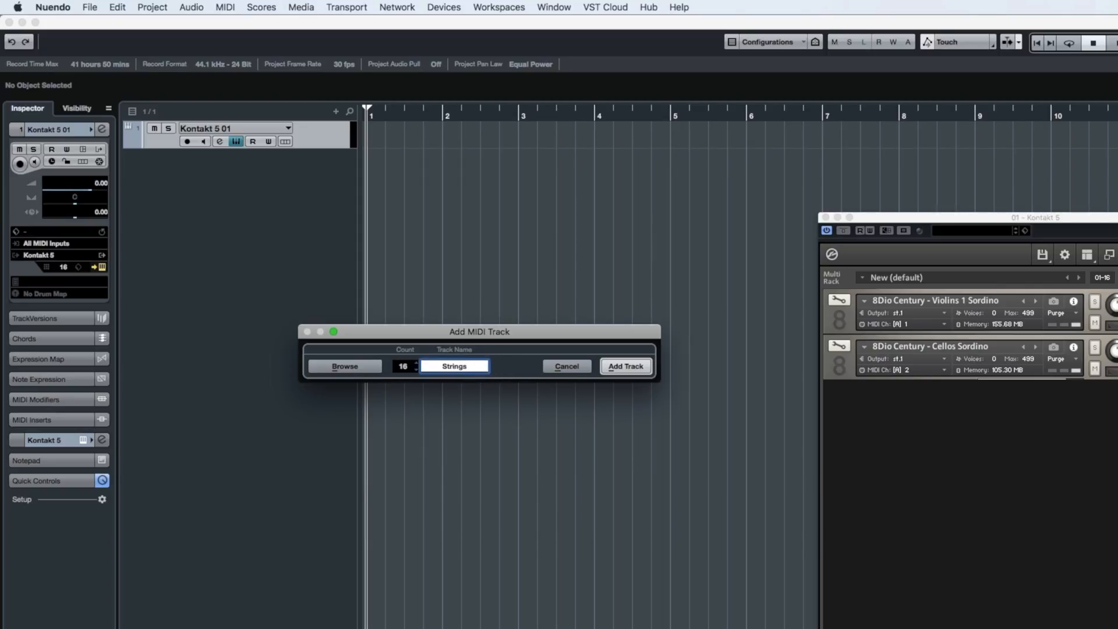
pyautogui.click(625, 366)
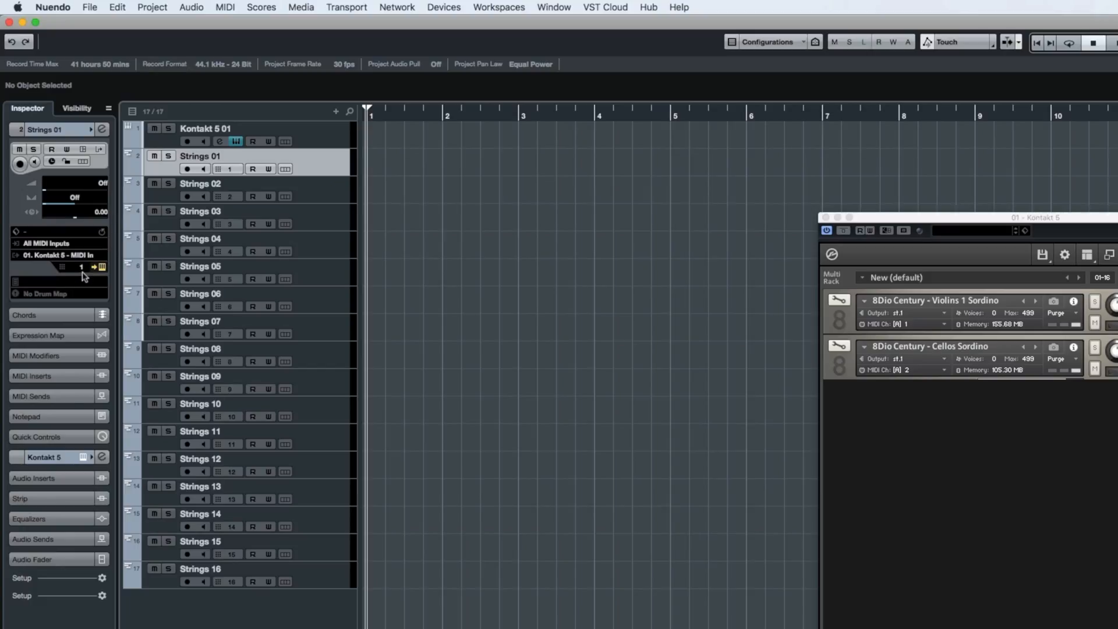
pyautogui.click(200, 238)
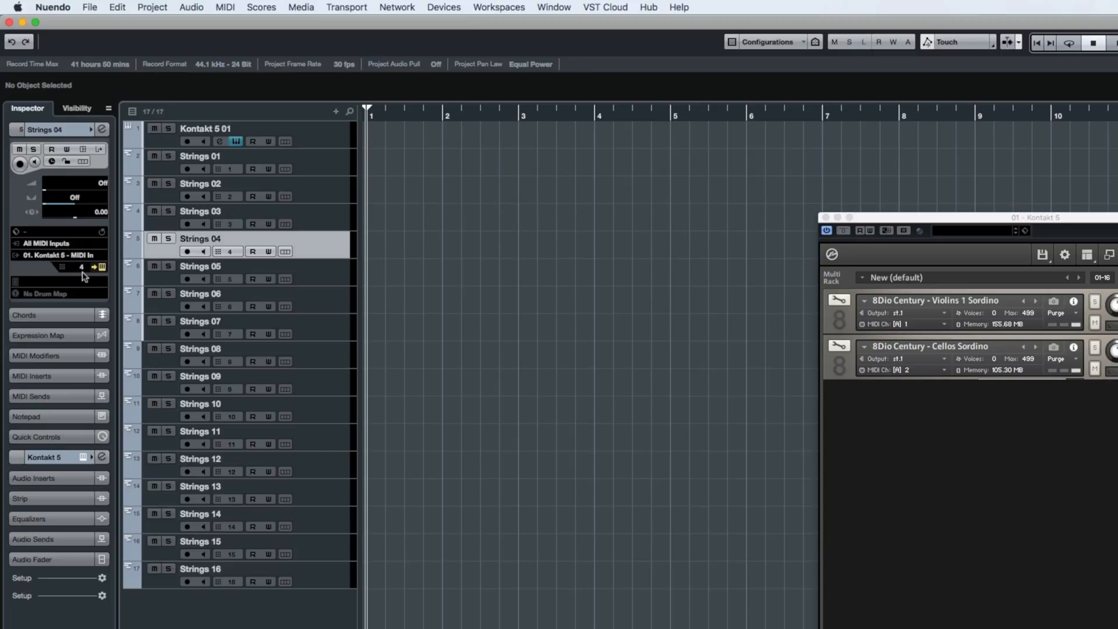
pyautogui.click(204, 569)
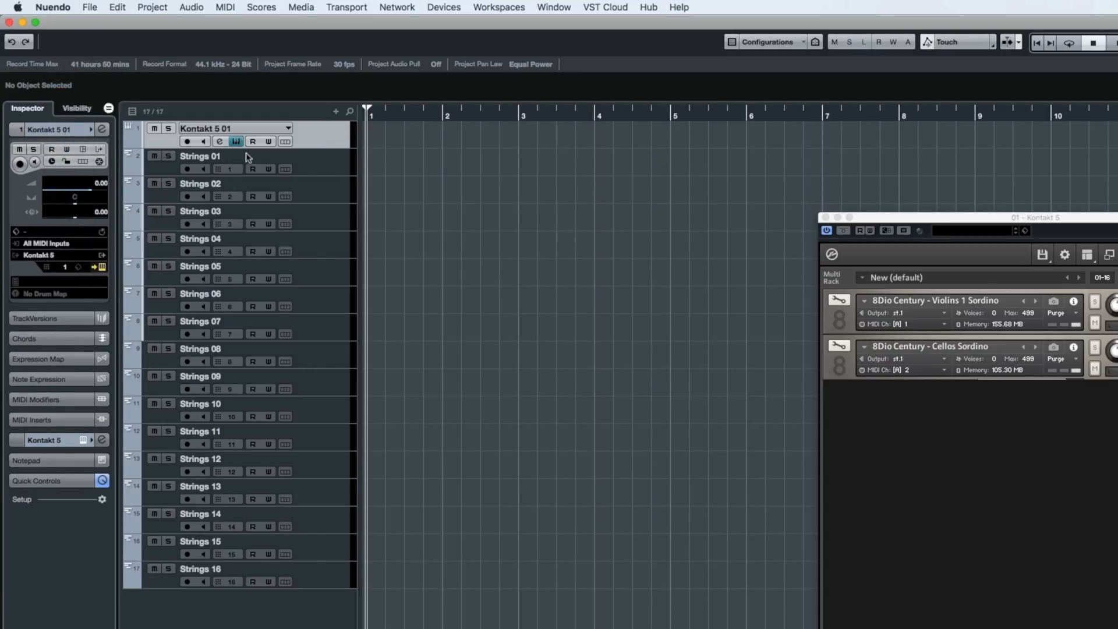
pyautogui.click(200, 211)
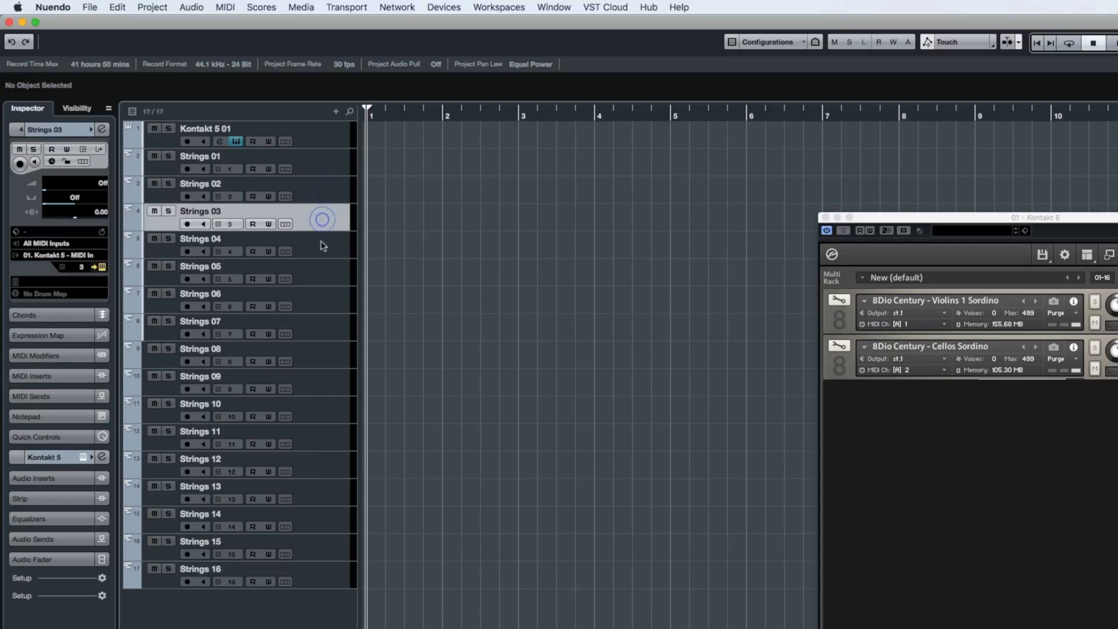
pyautogui.click(200, 293)
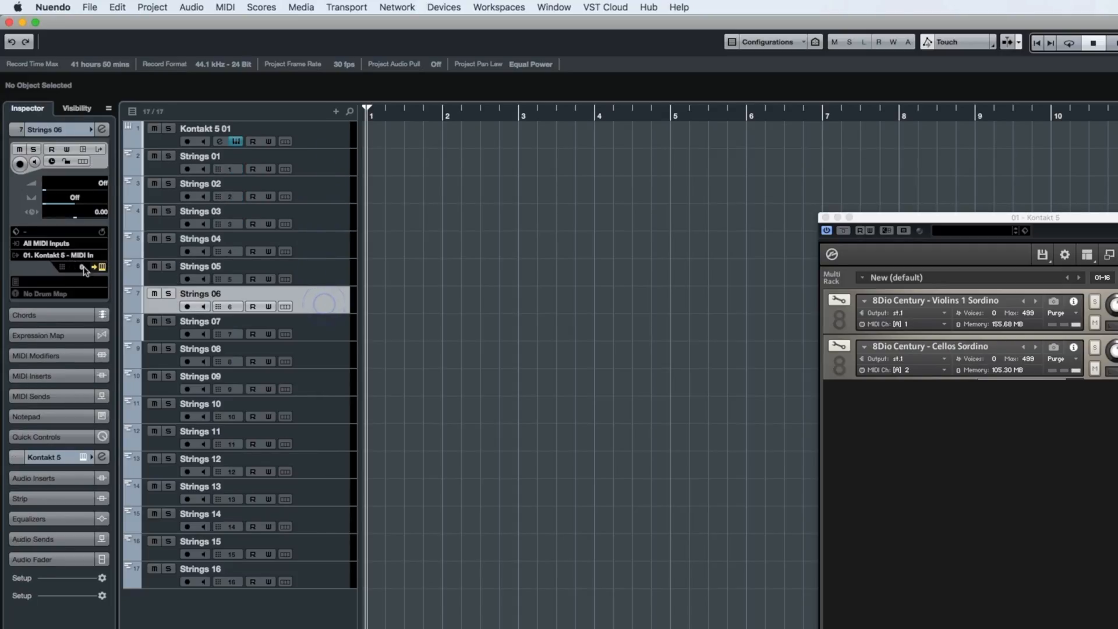
pyautogui.click(205, 128)
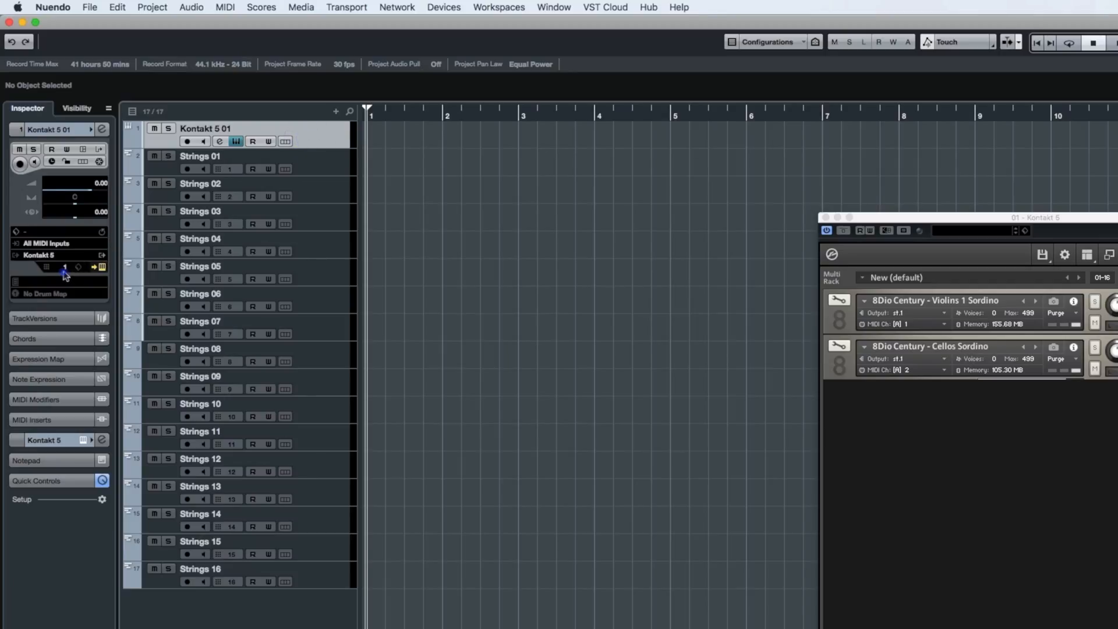
pyautogui.click(66, 268)
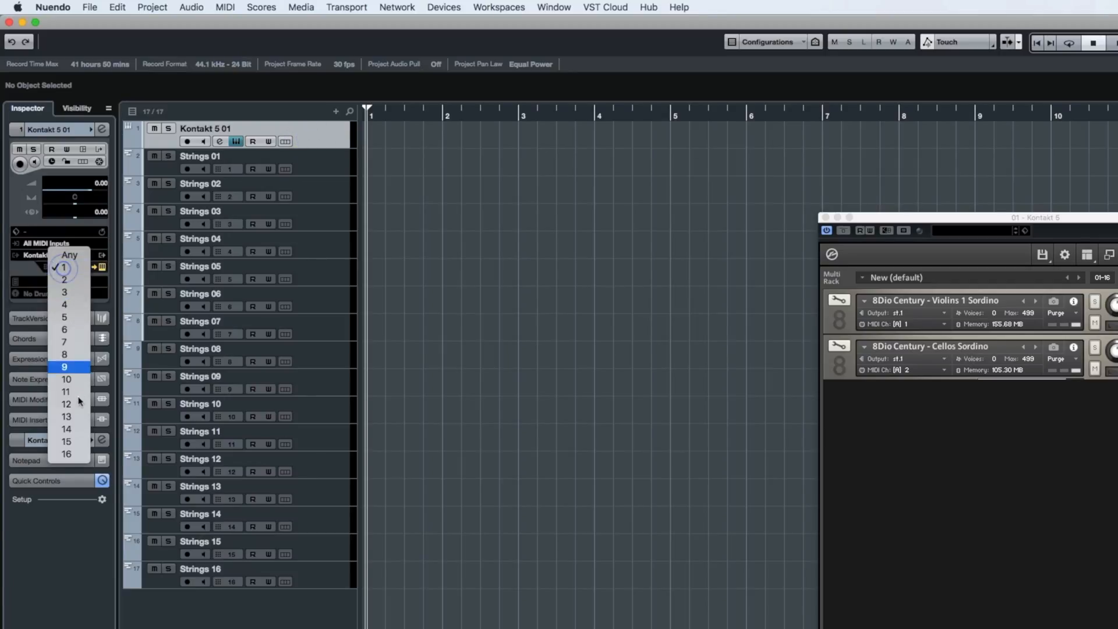